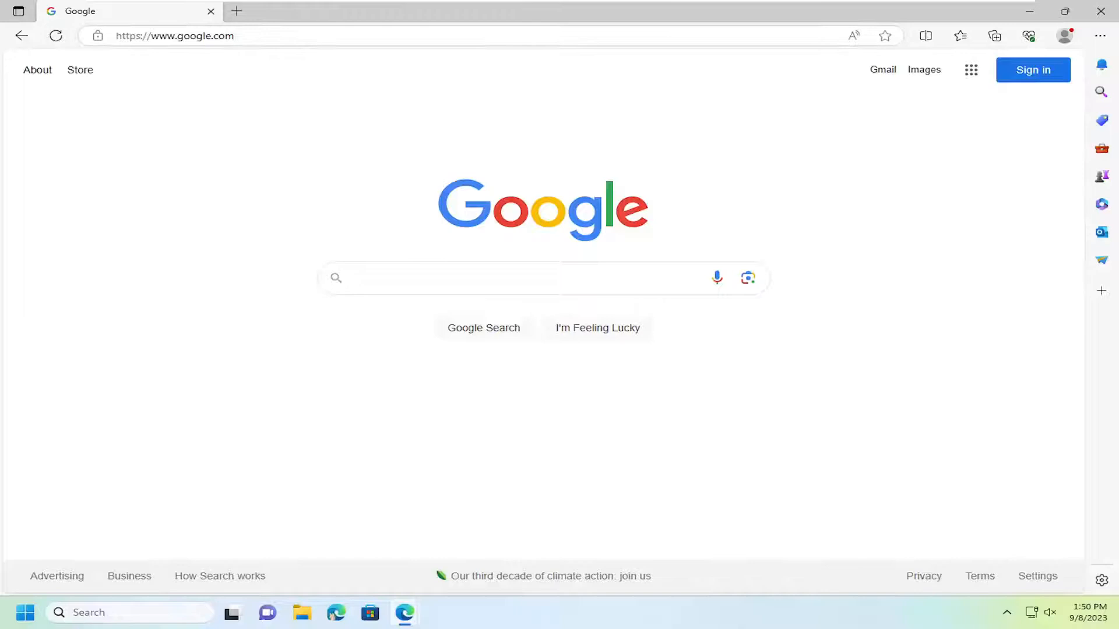
Navigate to edge://flags to show the Experiments page
{"action": "left_click", "coordinate": [173, 36]}
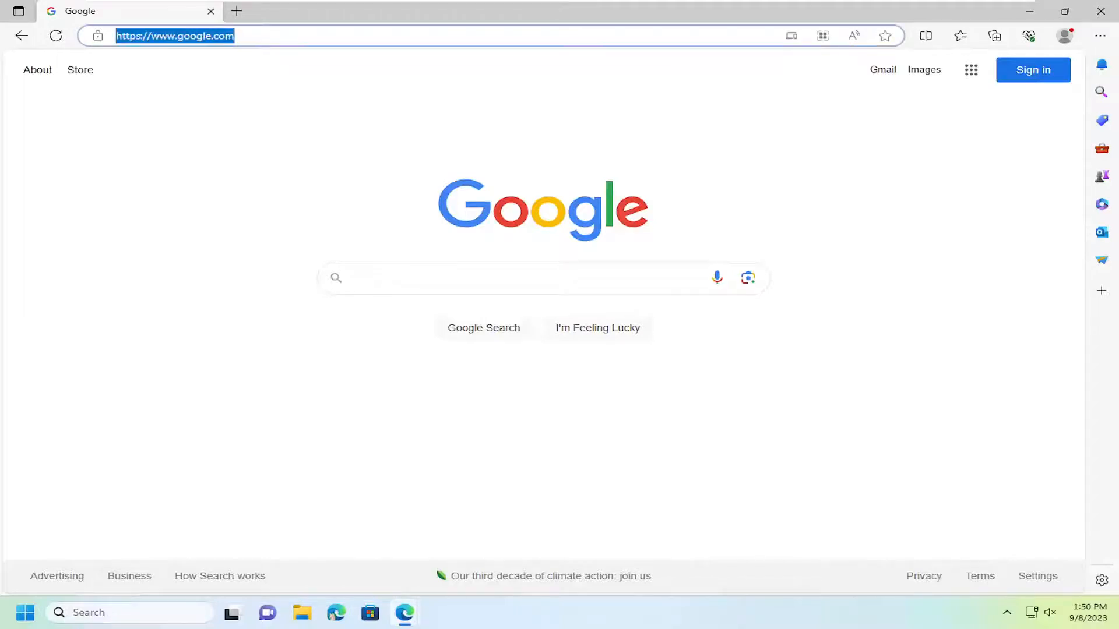
{"action": "type", "text": "edge://flags"}
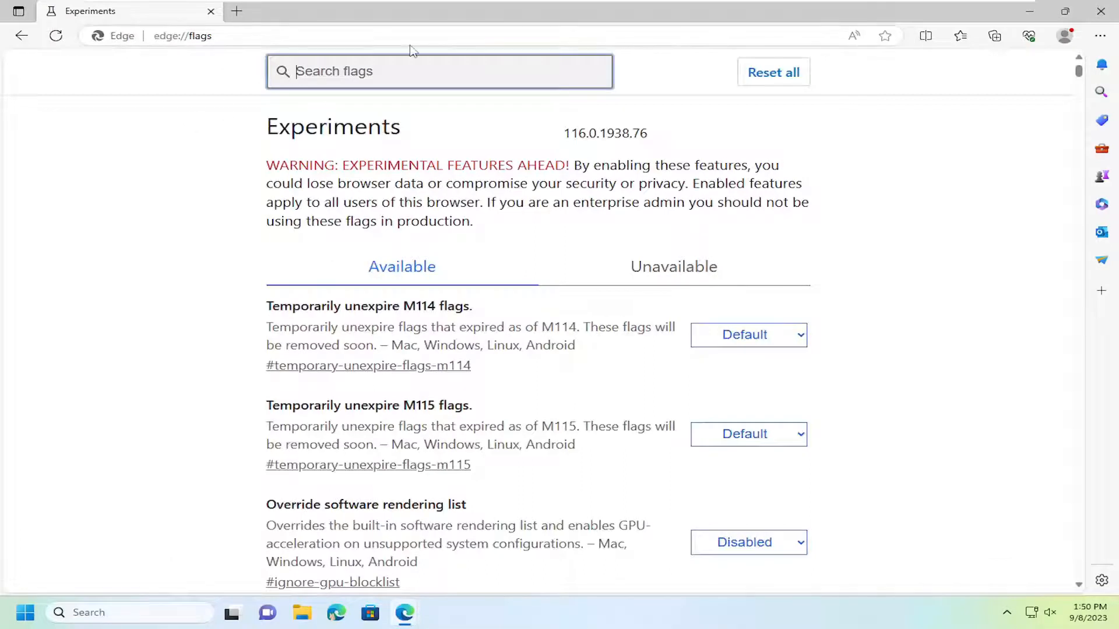
Search 'auto', set Auto Dark Mode for Web Contents to Enabled, and restart the browser
{"action": "type", "text": "auto dark mode"}
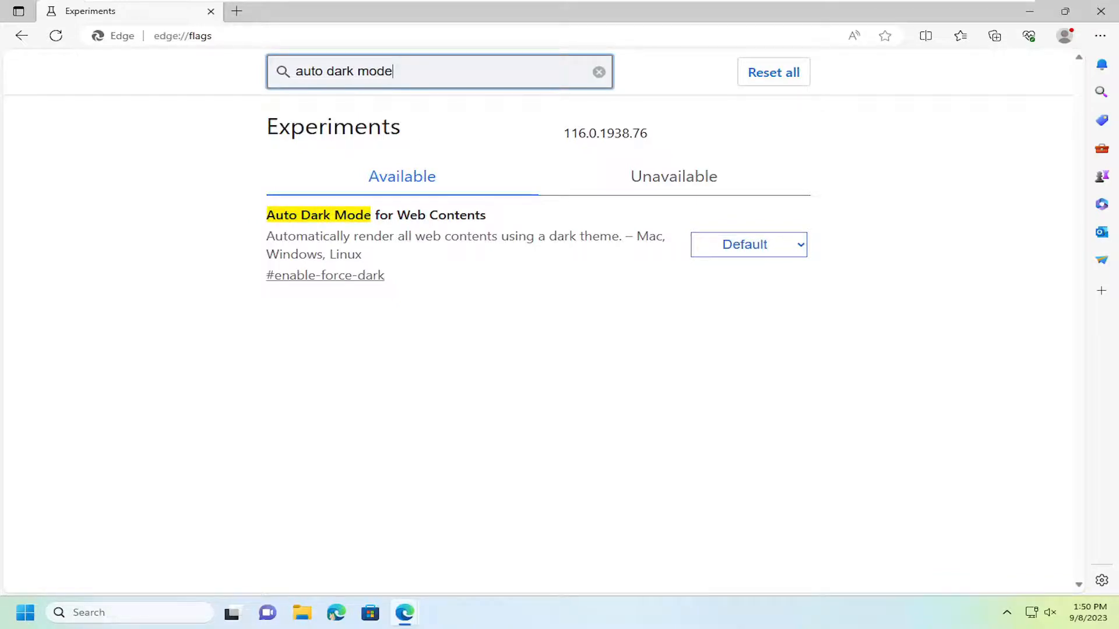
{"action": "left_click", "coordinate": [748, 244]}
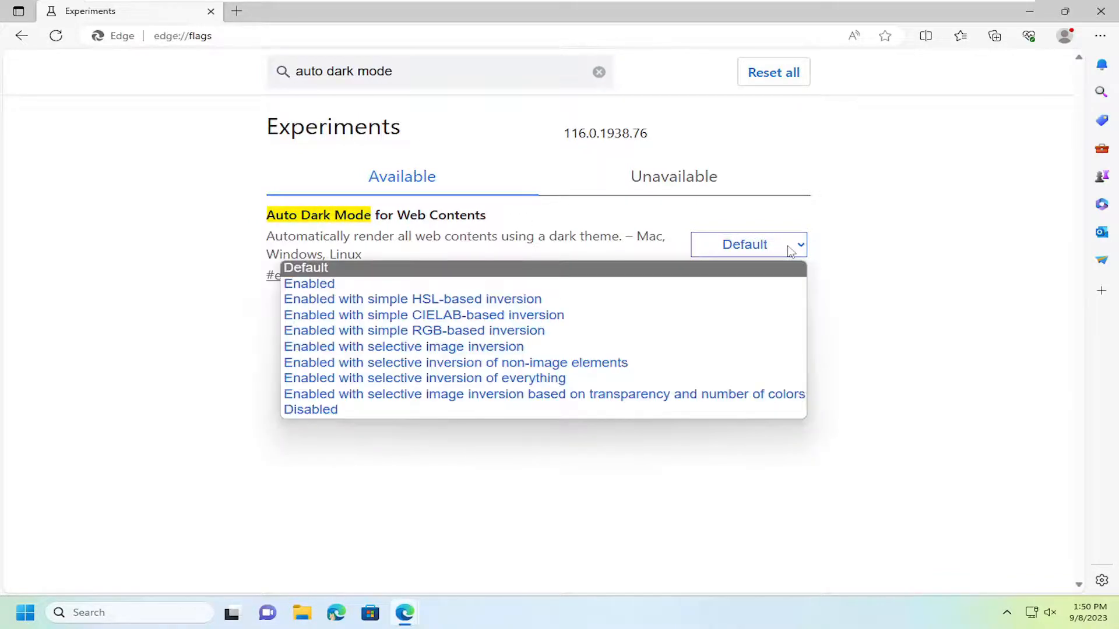
{"action": "left_click", "coordinate": [308, 283]}
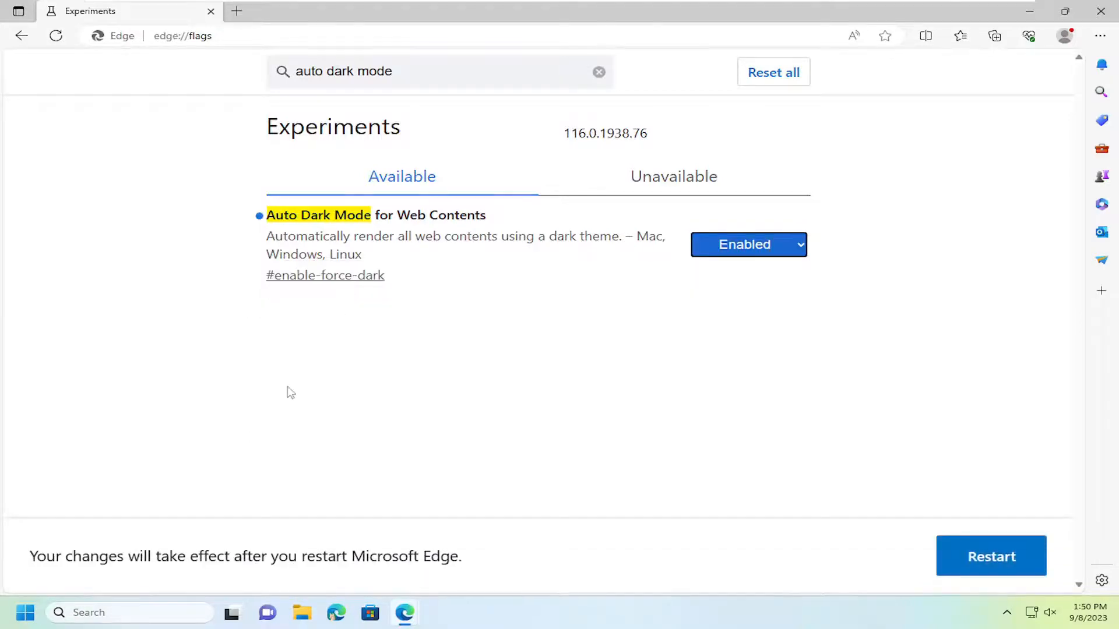
{"action": "left_click", "coordinate": [991, 556]}
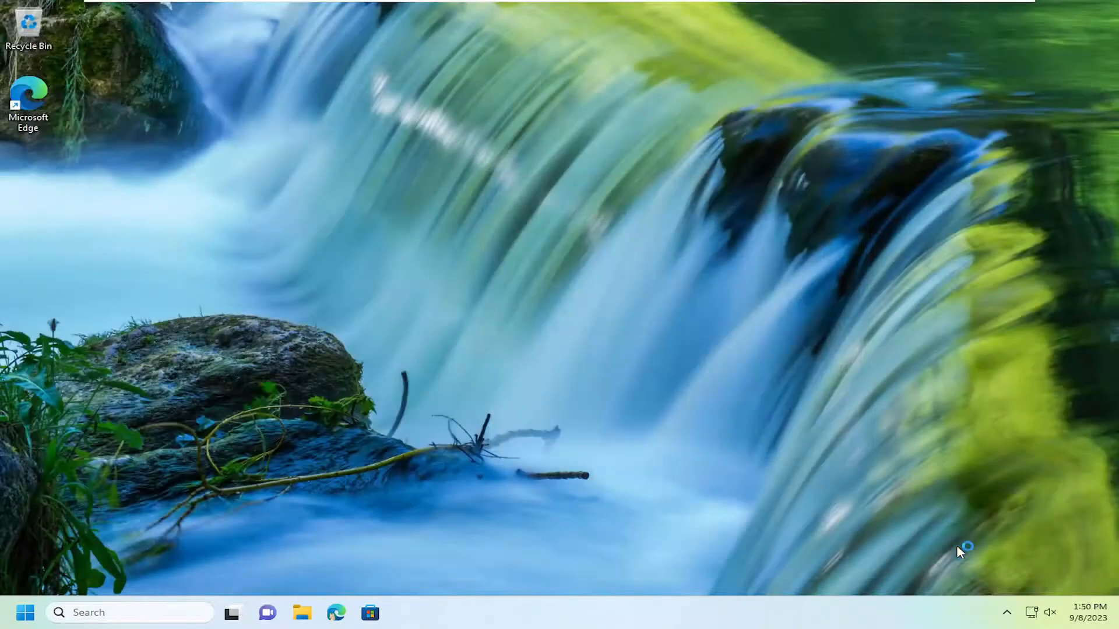